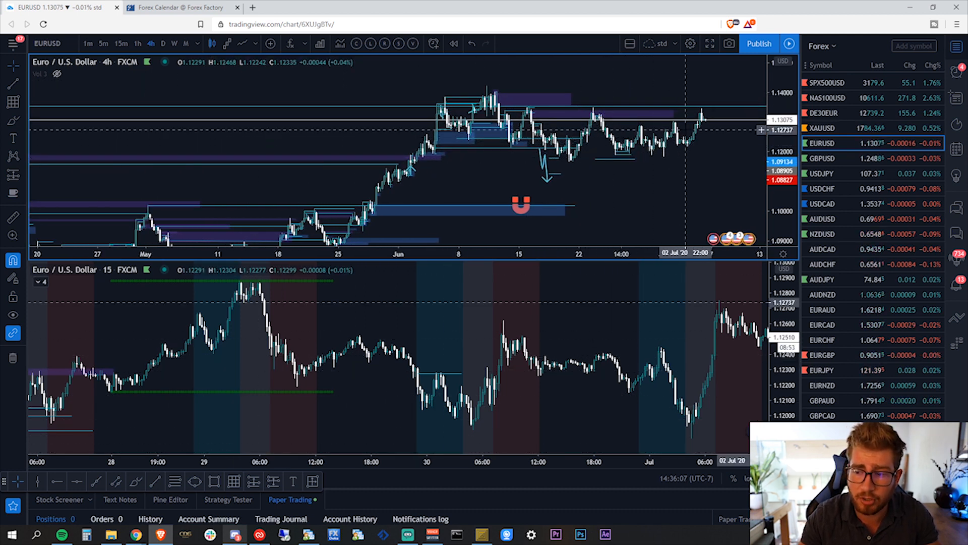
mouse_move(654, 159)
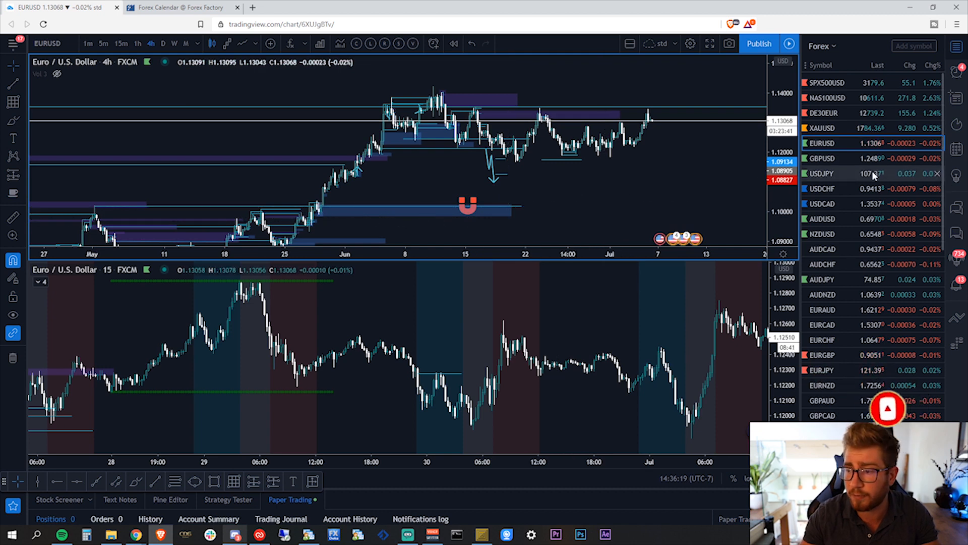
Load GBPUSD from the watchlist onto both chart panes, then switch to USDCAD
left_click(822, 158)
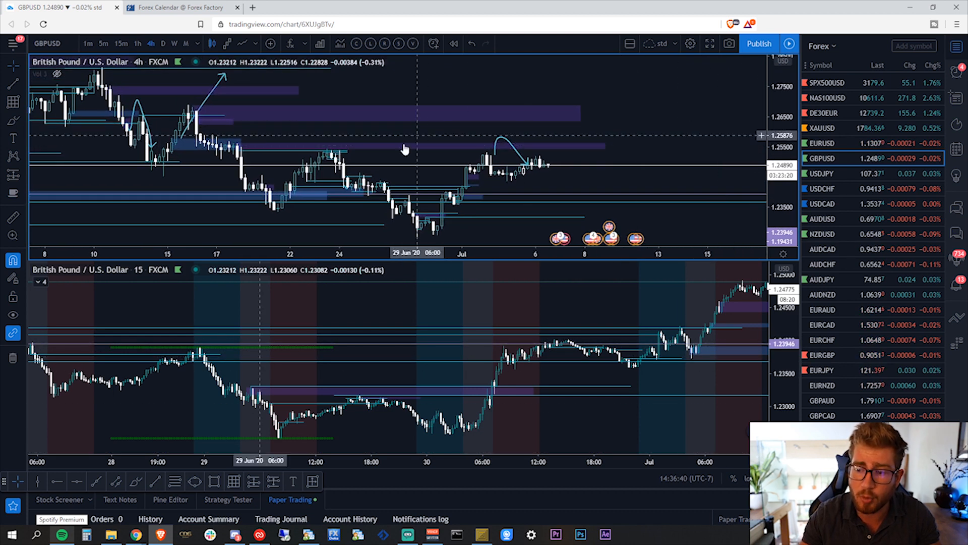
mouse_move(414, 155)
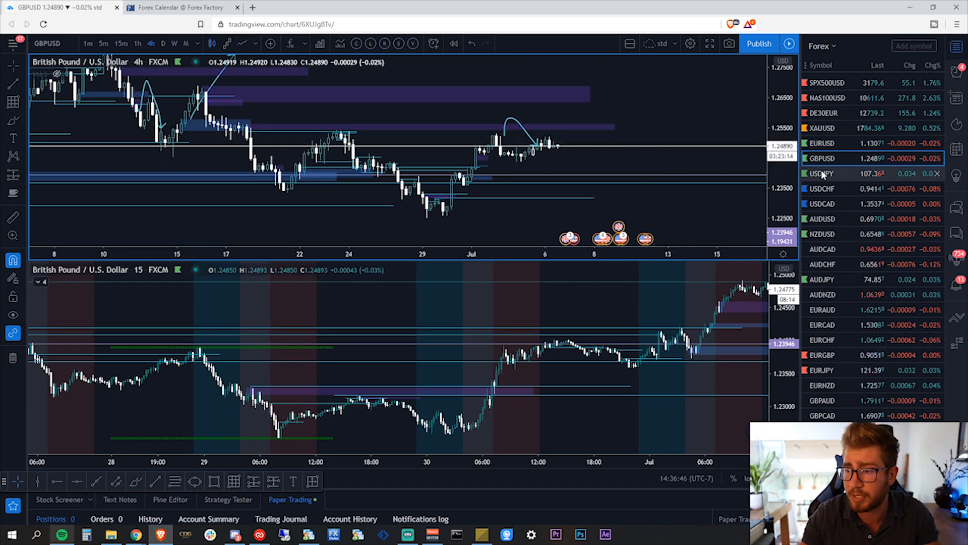
left_click(821, 203)
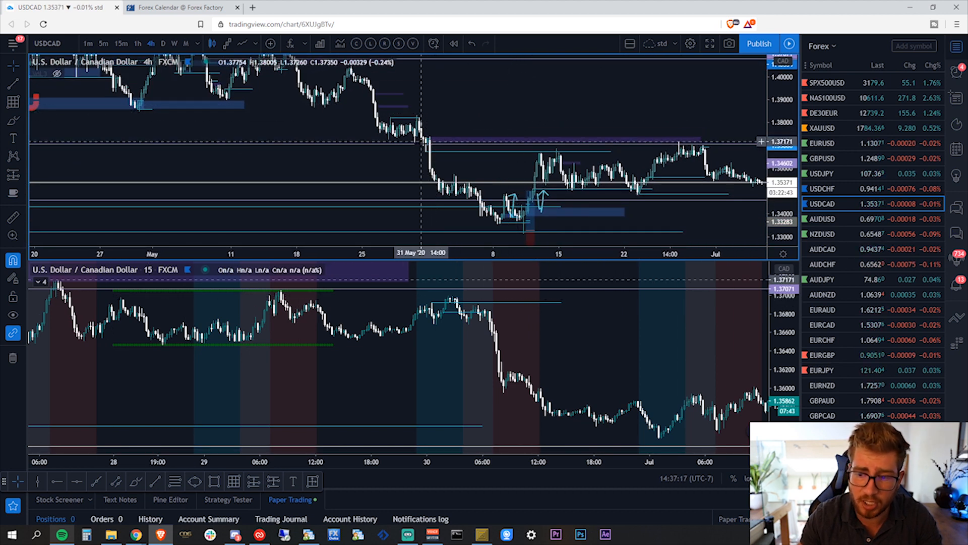
mouse_move(631, 118)
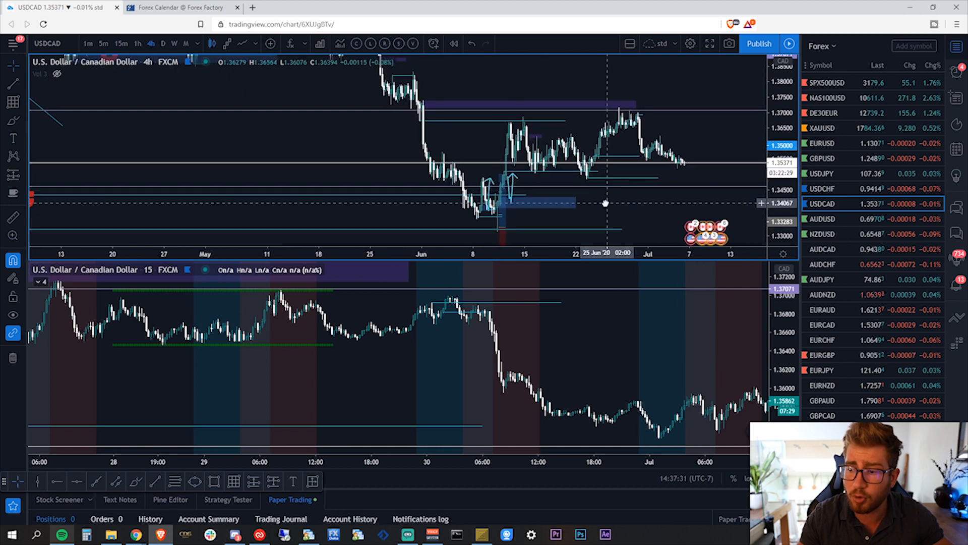
Load EURGBP from the watchlist onto the 4-hour and 15-minute panes
left_click(822, 355)
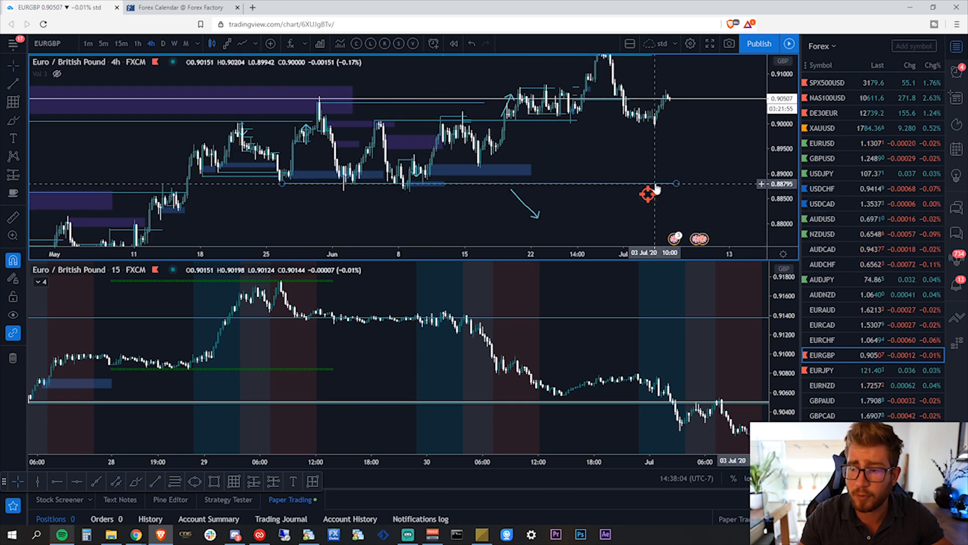
Load AUDJPY from the watchlist onto both chart panes
left_click(822, 279)
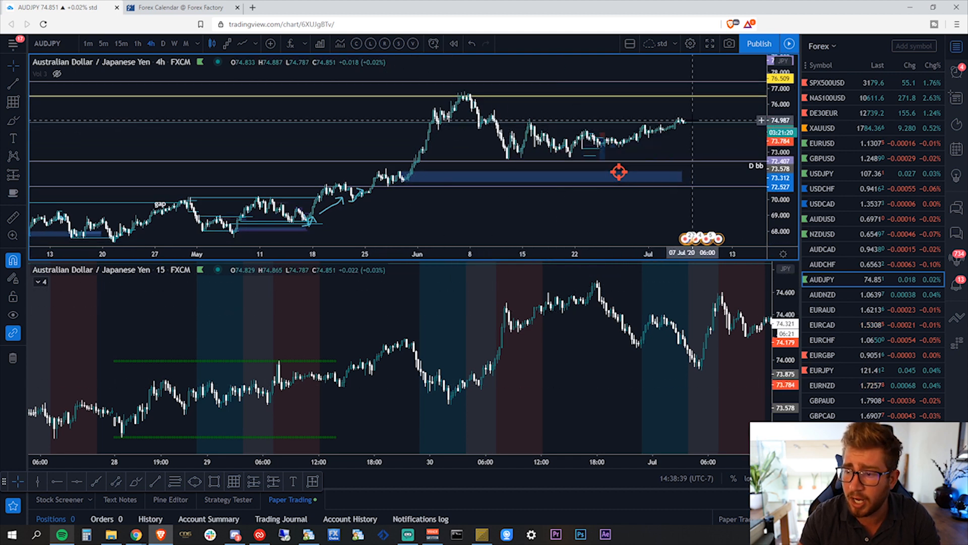
mouse_move(476, 99)
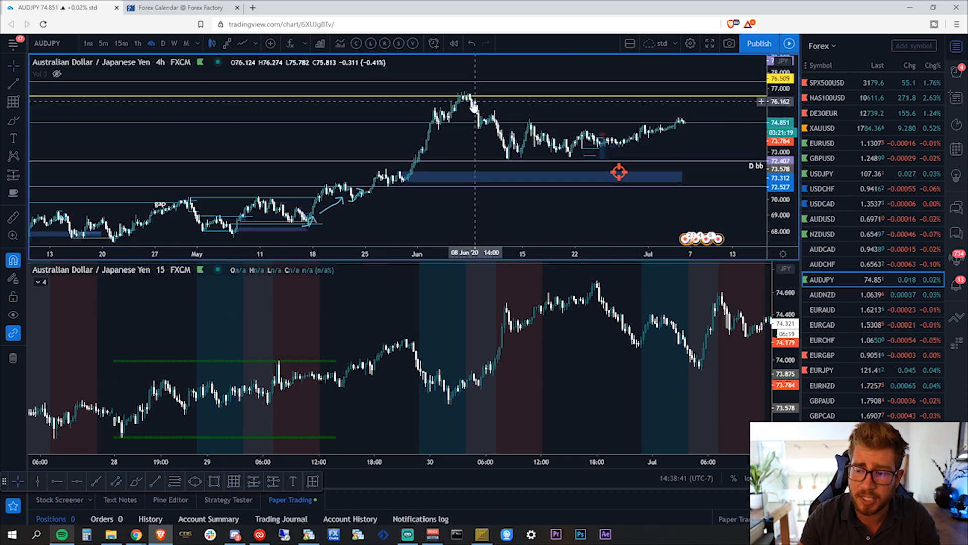